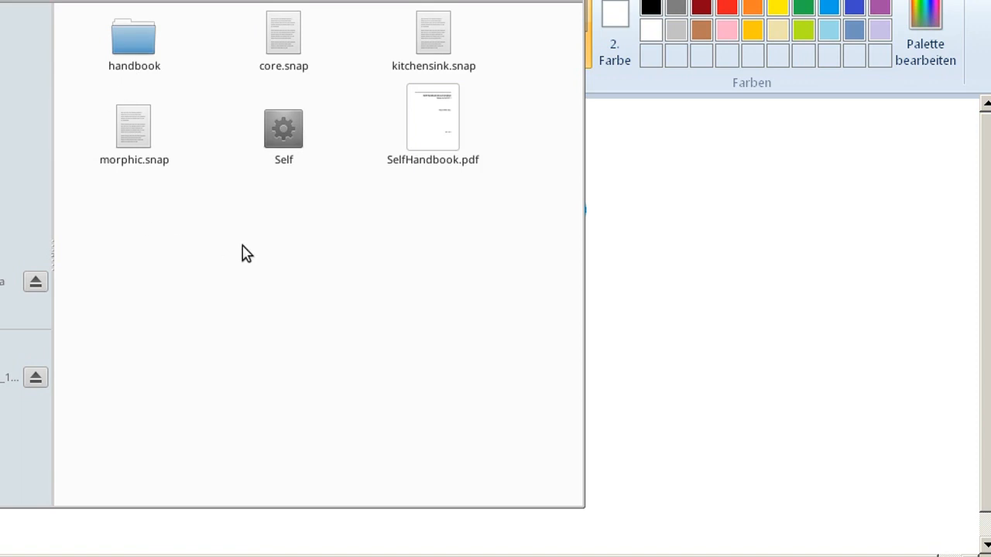
# Select the Self virtual machine executable among the snapshot files in Nautilus
pyautogui.click(284, 129)
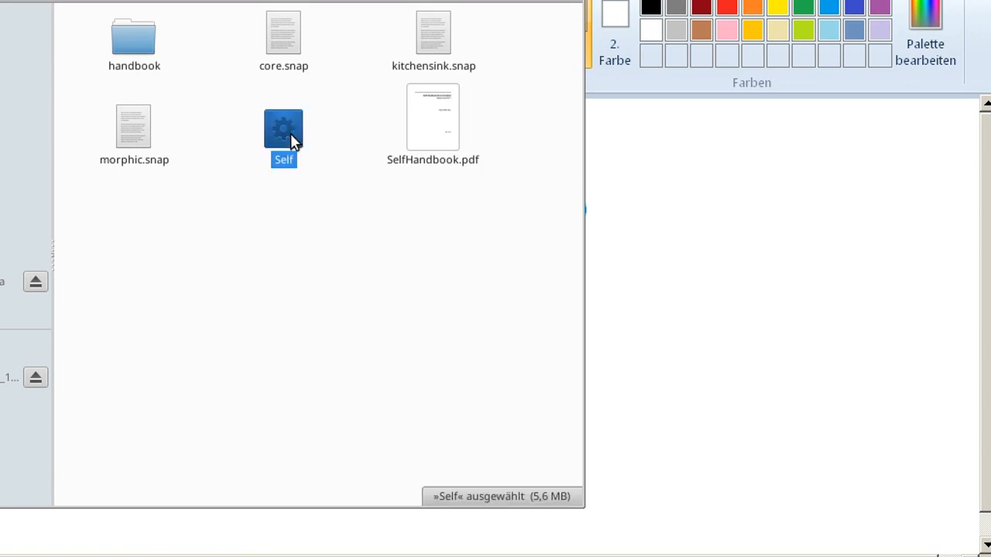
pyautogui.moveTo(459, 225)
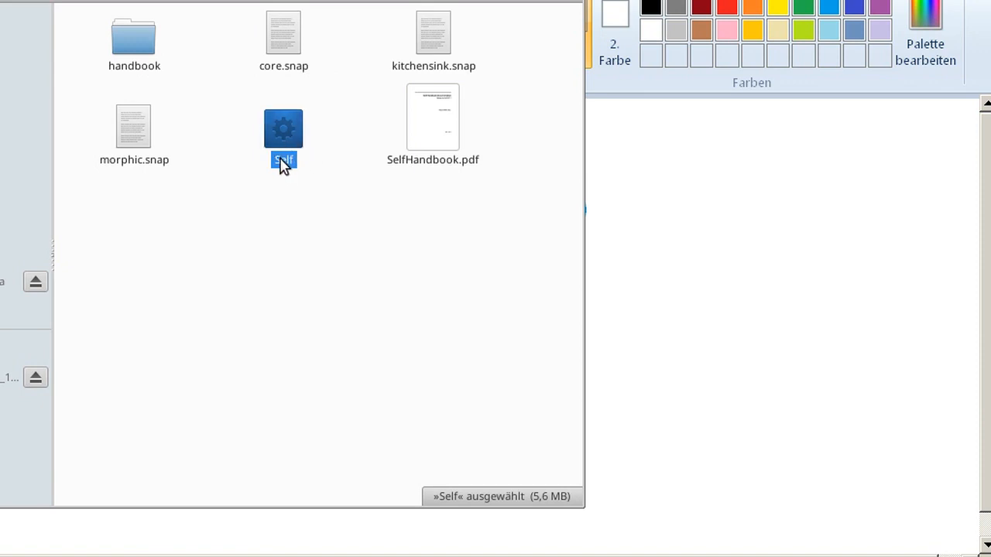
pyautogui.moveTo(318, 155)
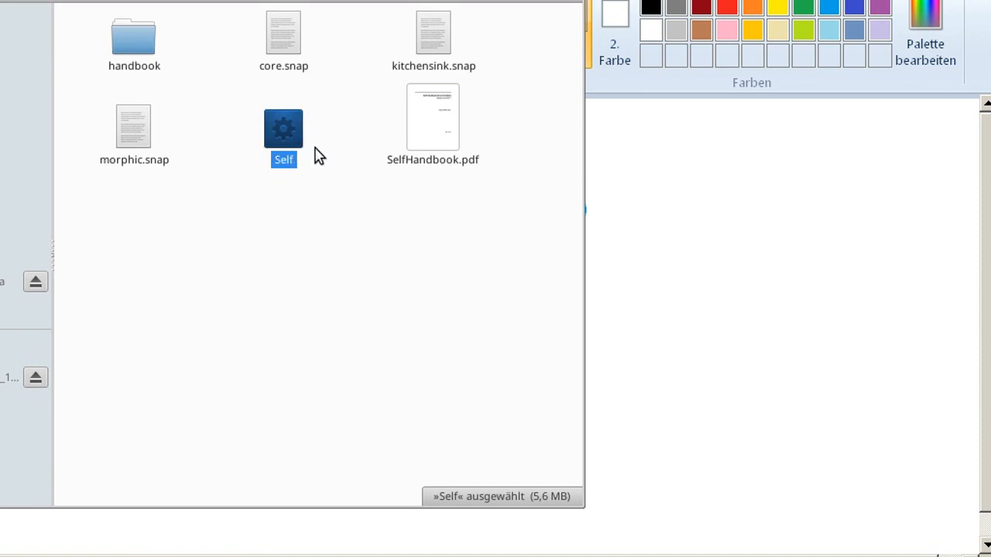
pyautogui.moveTo(576, 160)
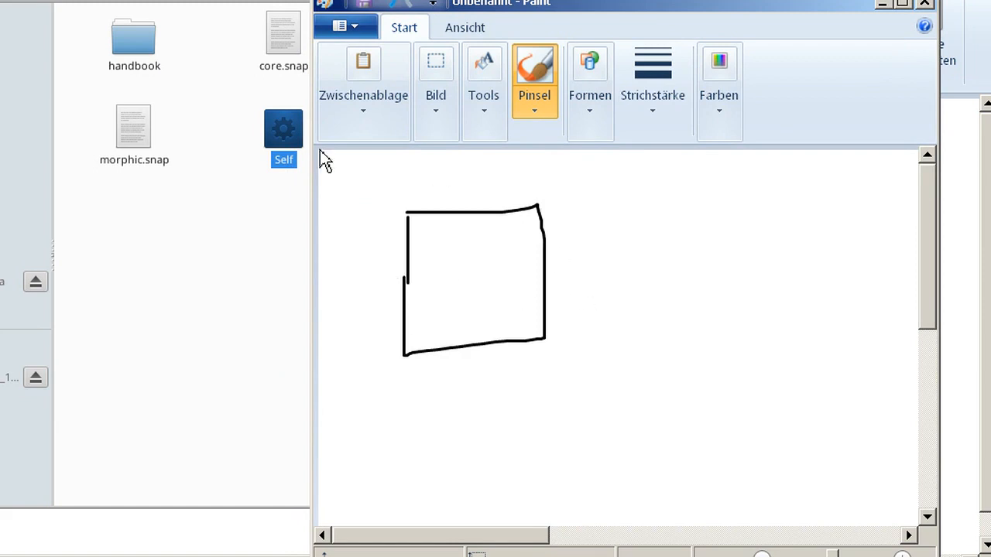
# Draw a square at top right, a taller rectangle below it, and a box to their left
pyautogui.moveTo(708, 167); pyautogui.dragTo(709, 248)
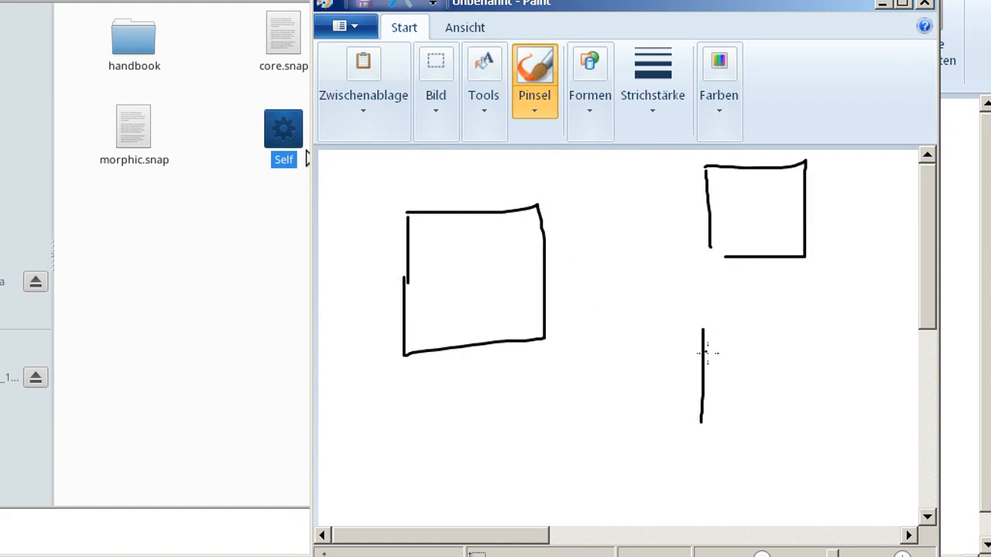
pyautogui.moveTo(700, 333); pyautogui.dragTo(782, 441)
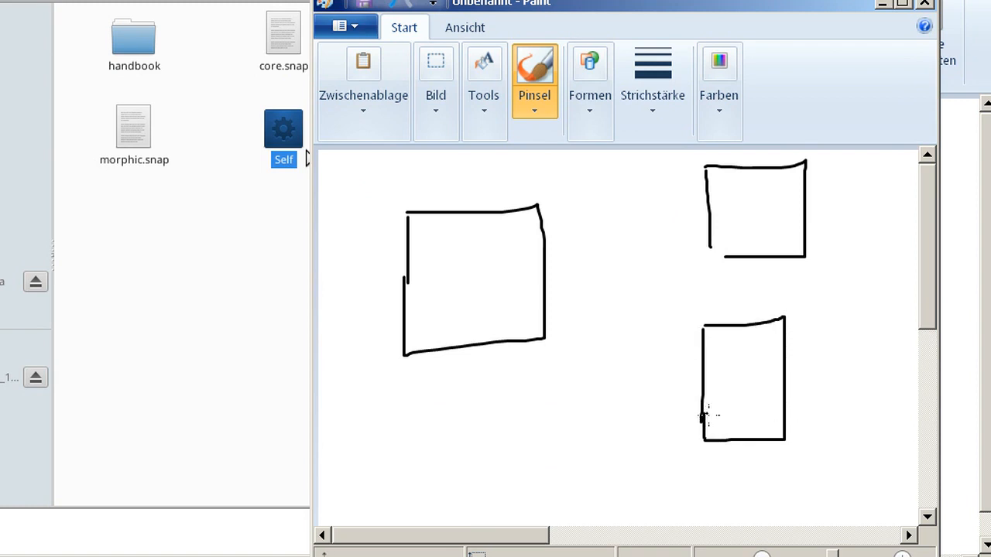
pyautogui.moveTo(746, 239)
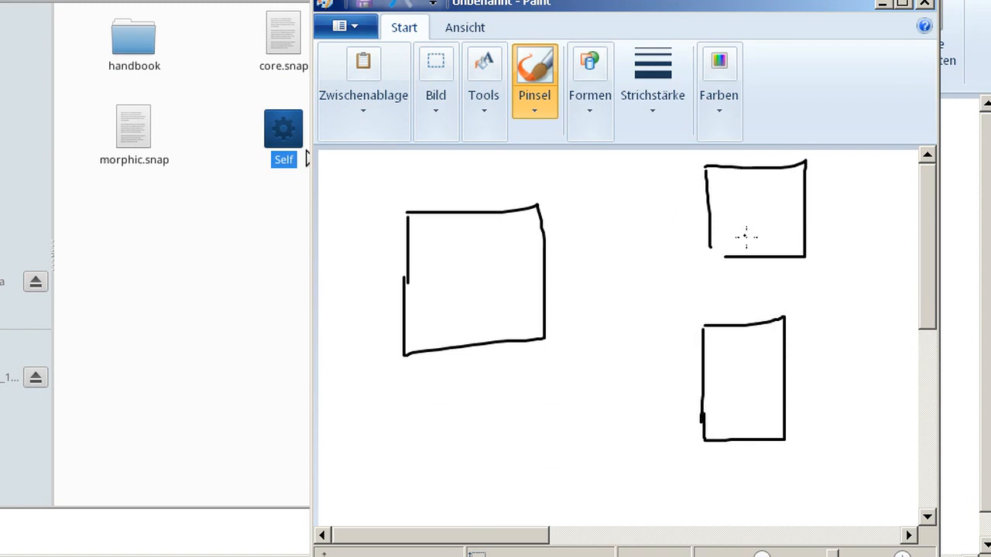
pyautogui.moveTo(483, 297)
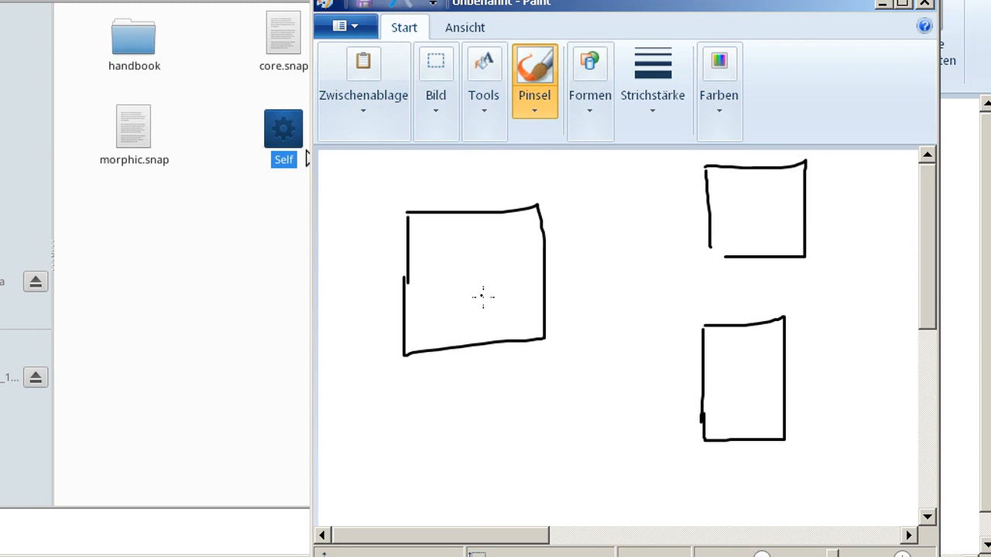
pyautogui.moveTo(518, 318); pyautogui.dragTo(700, 386)
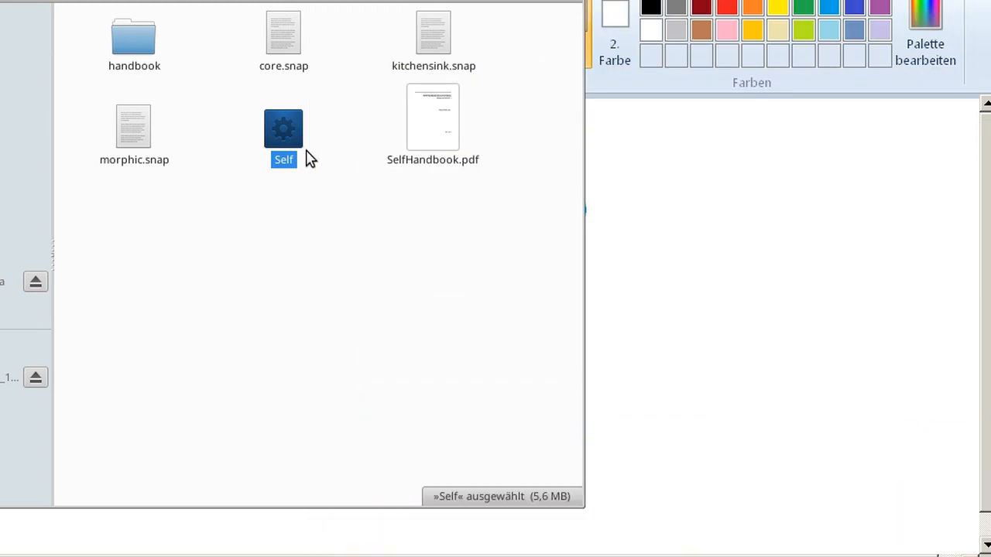
# Point out core.snap, morphic.snap, kitchensink.snap and SelfHandbook.pdf, then select kitchensink.snap
pyautogui.click(283, 33)
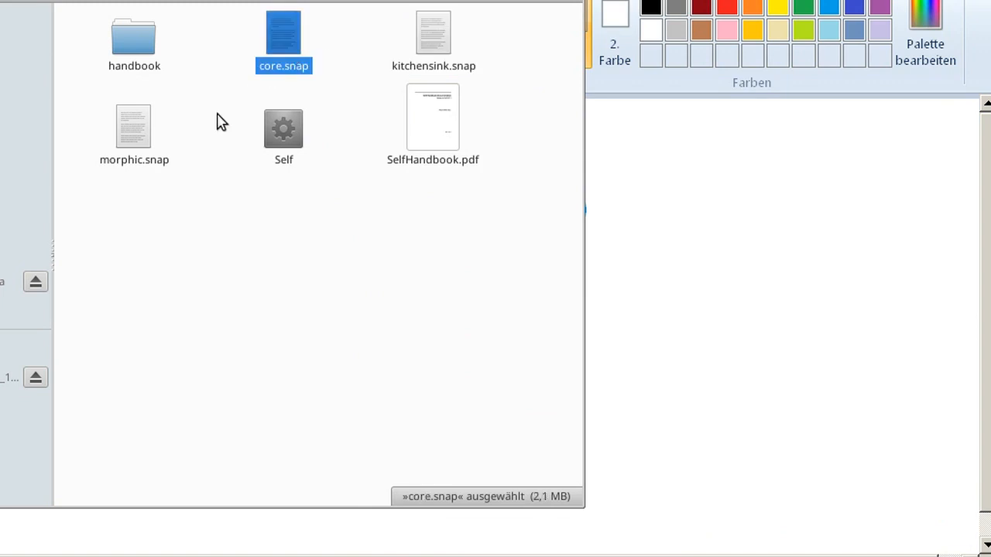
pyautogui.click(133, 127)
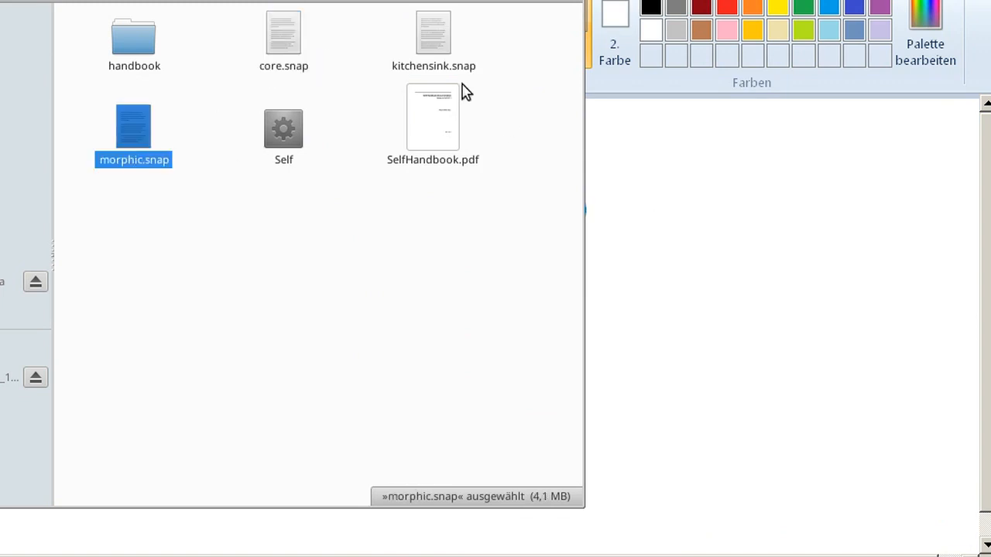
pyautogui.click(434, 39)
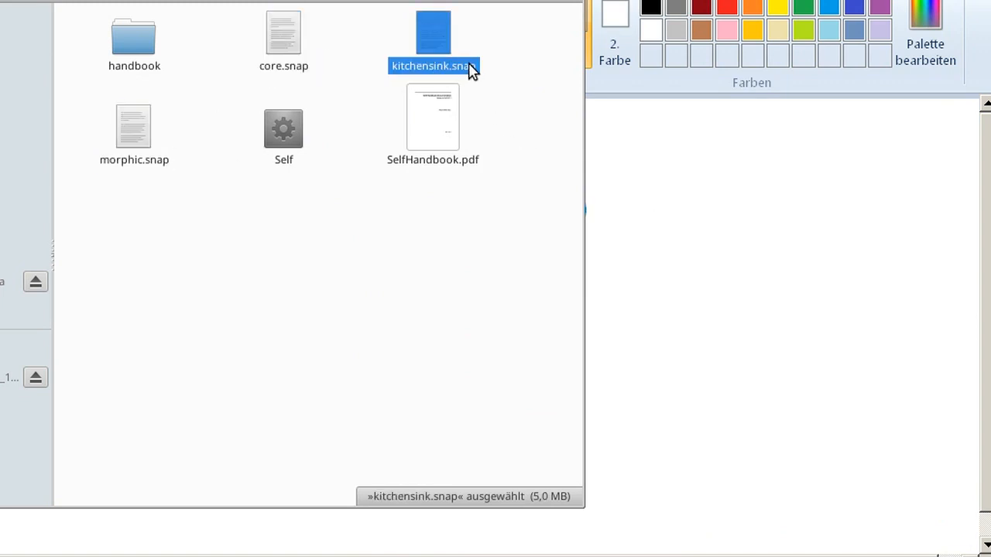
pyautogui.moveTo(498, 121)
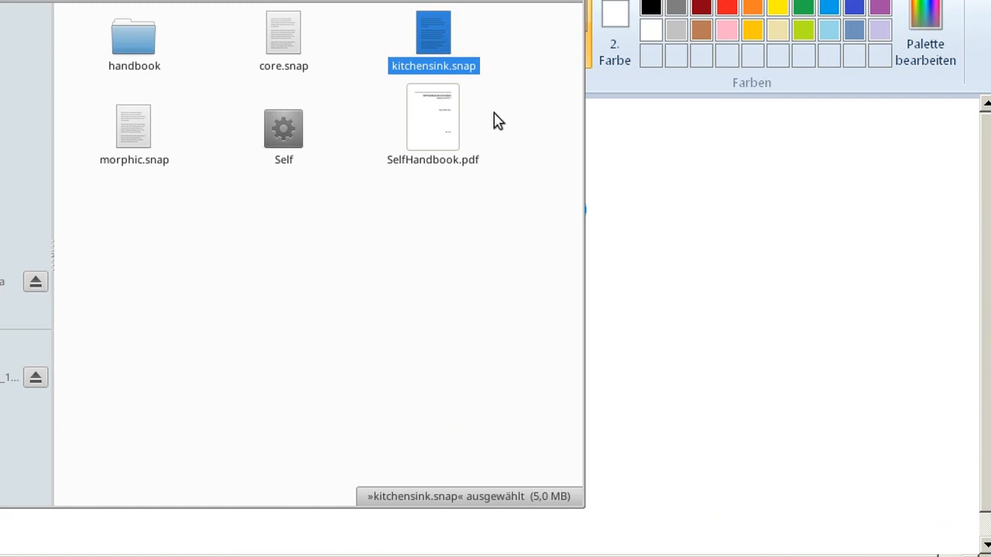
pyautogui.moveTo(430, 163)
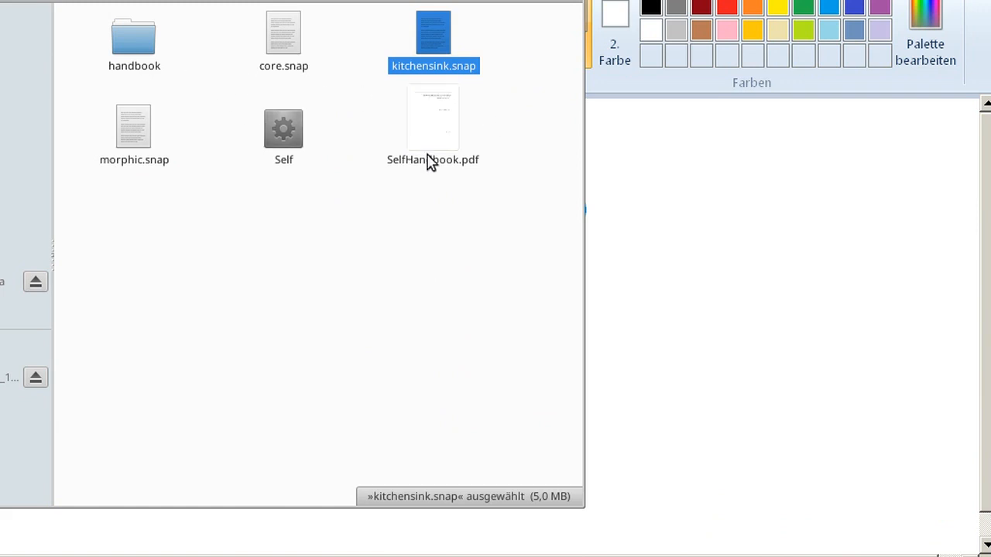
pyautogui.click(434, 124)
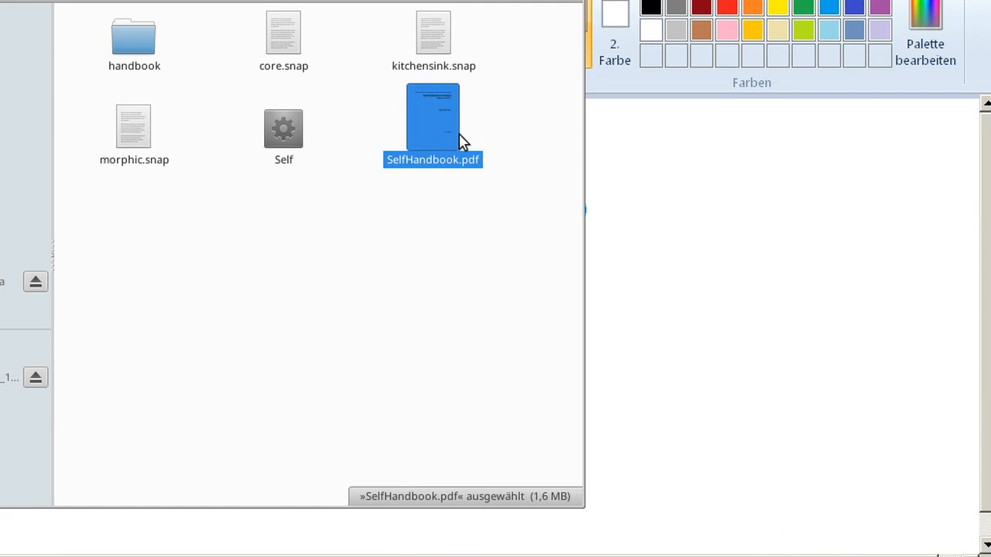
pyautogui.moveTo(465, 83)
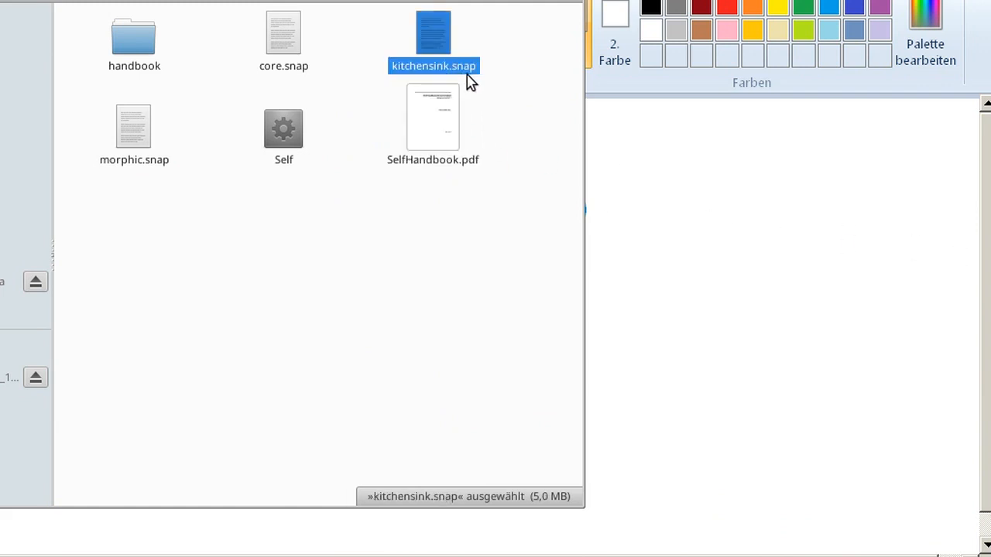
pyautogui.moveTo(452, 77)
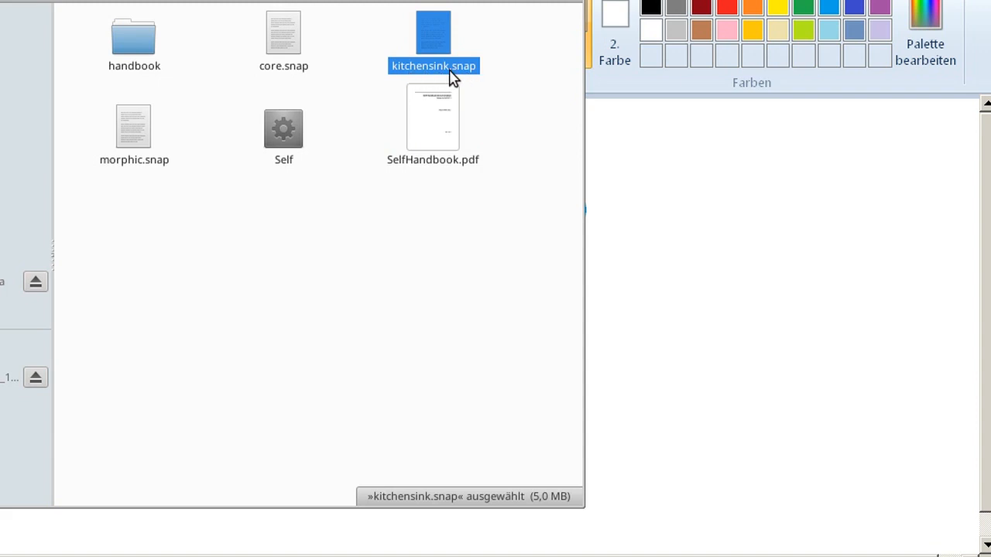
pyautogui.click(433, 116)
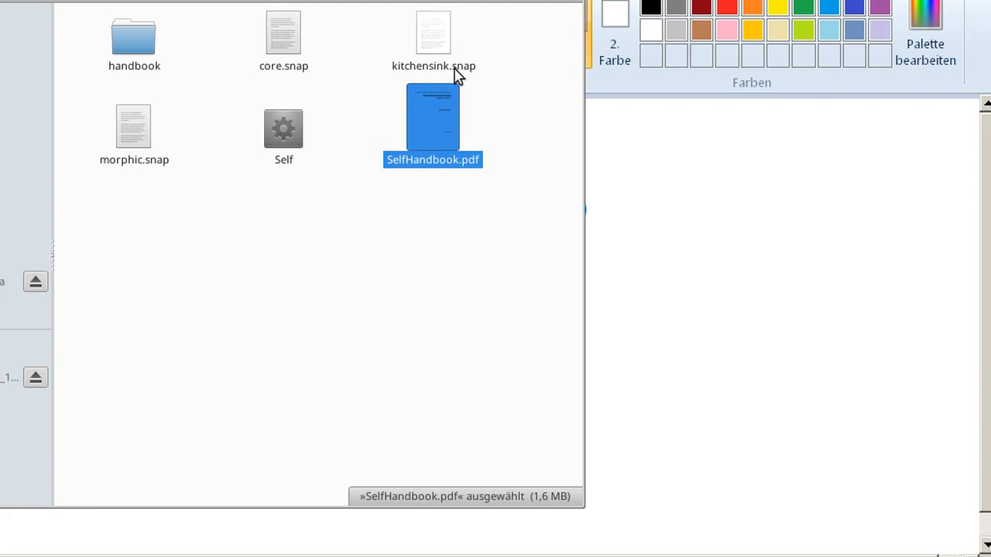
pyautogui.click(434, 38)
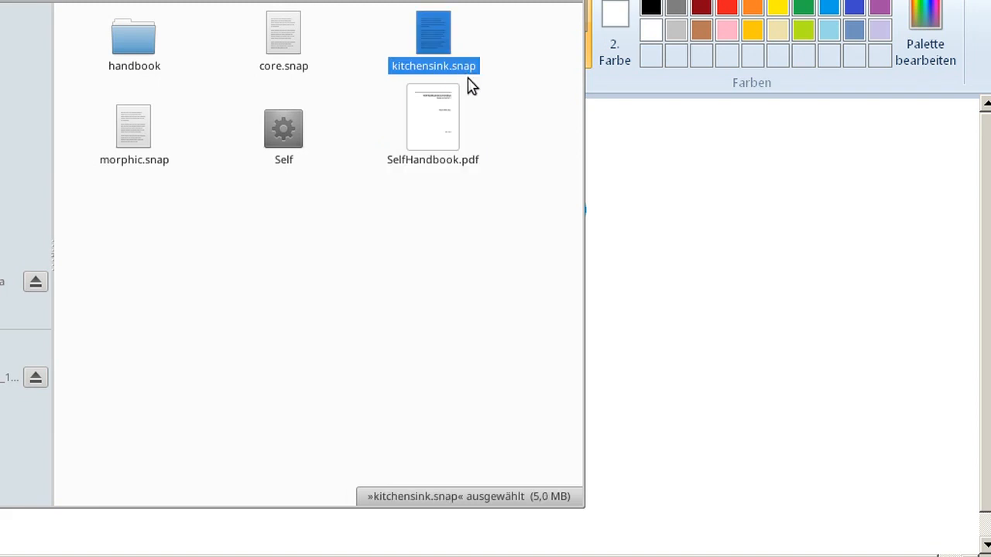
pyautogui.moveTo(579, 192)
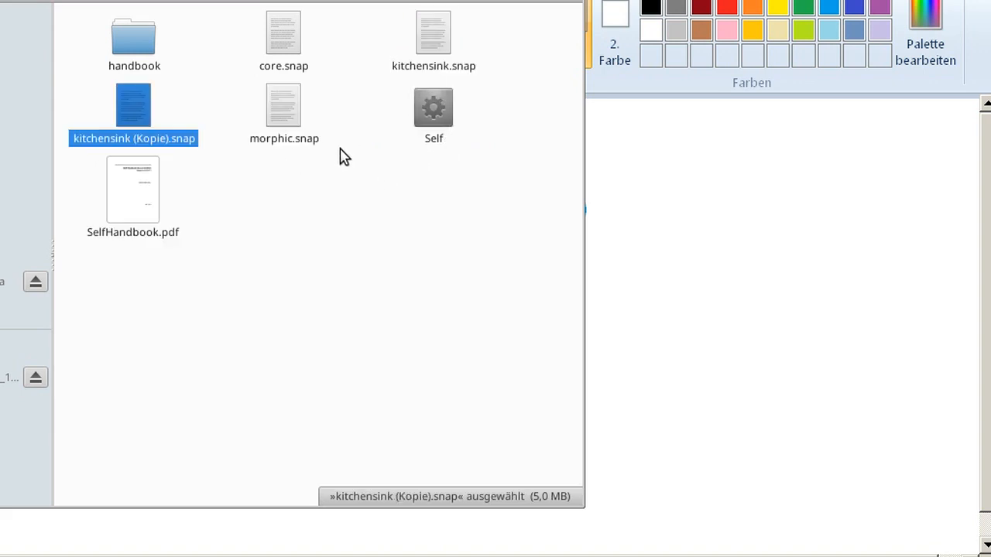
pyautogui.moveTo(562, 154)
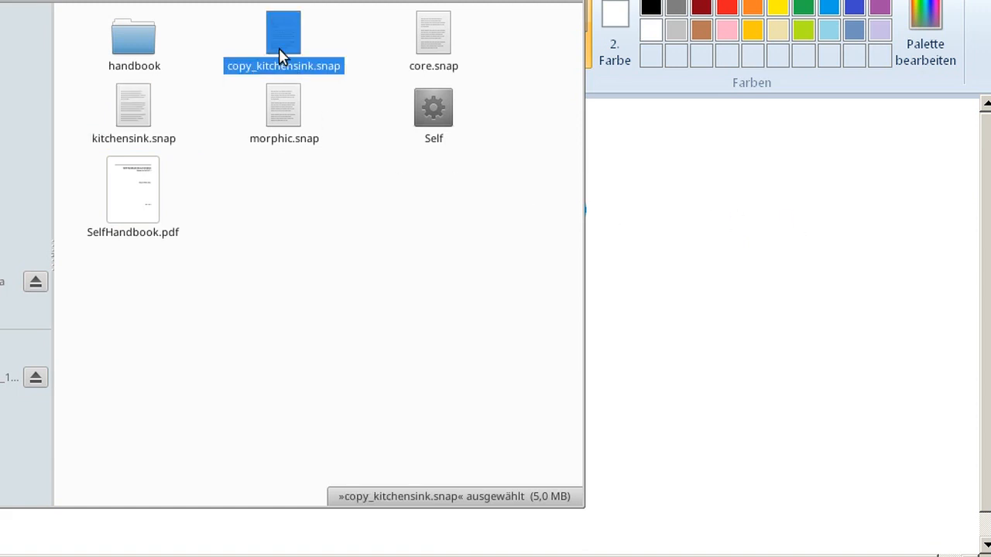
pyautogui.moveTo(434, 108)
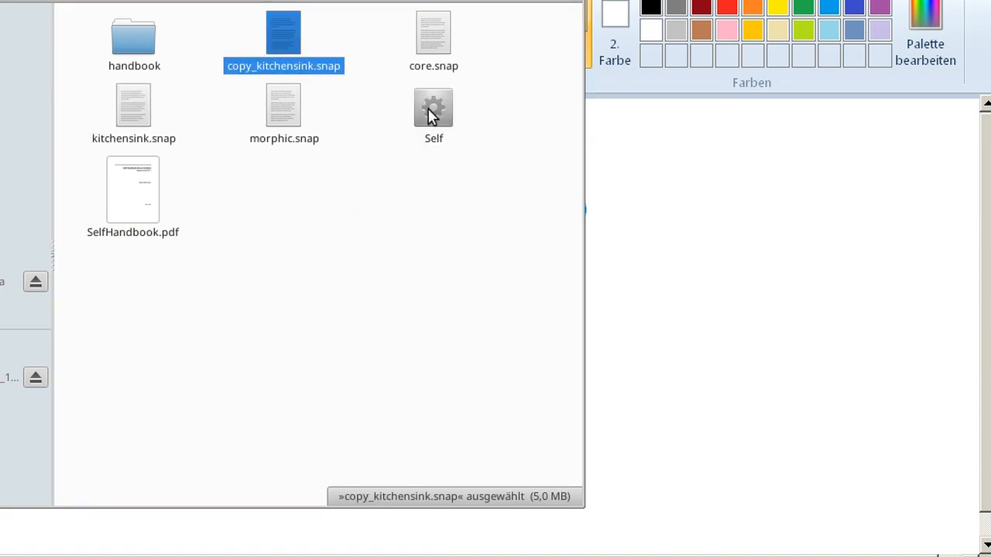
pyautogui.moveTo(580, 164)
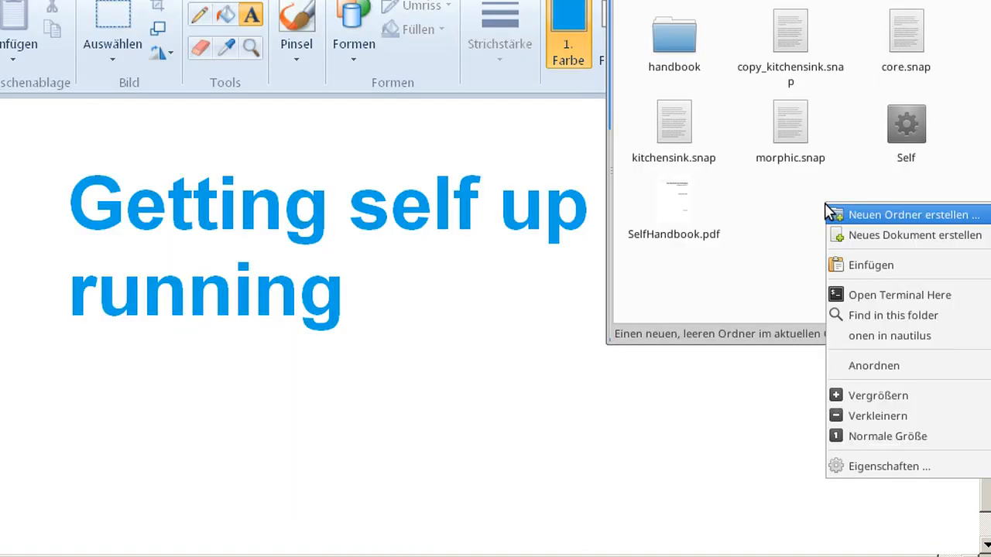
pyautogui.moveTo(897, 294)
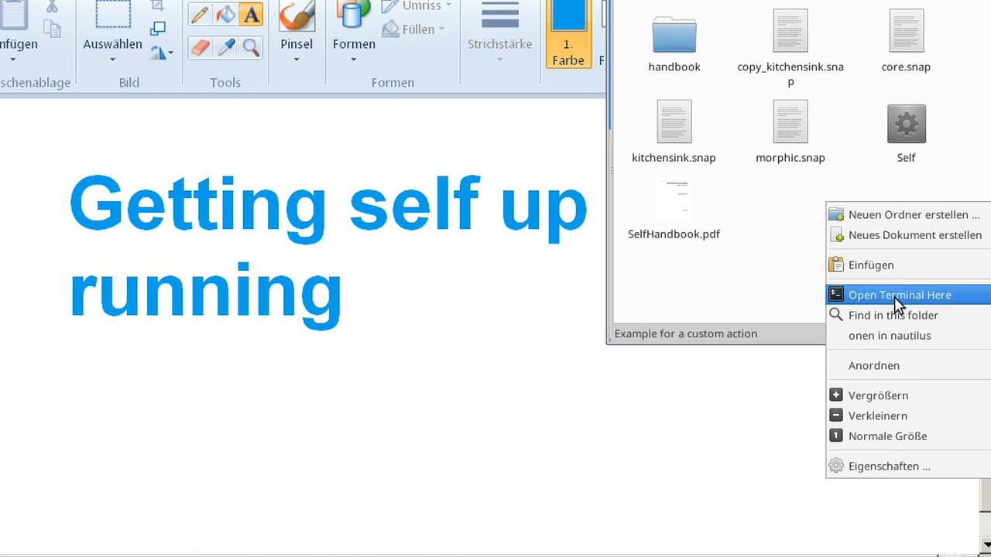
# Open a terminal in the Self release folder and enter 'Self -s copy_kitchensink.snap'
pyautogui.click(898, 295)
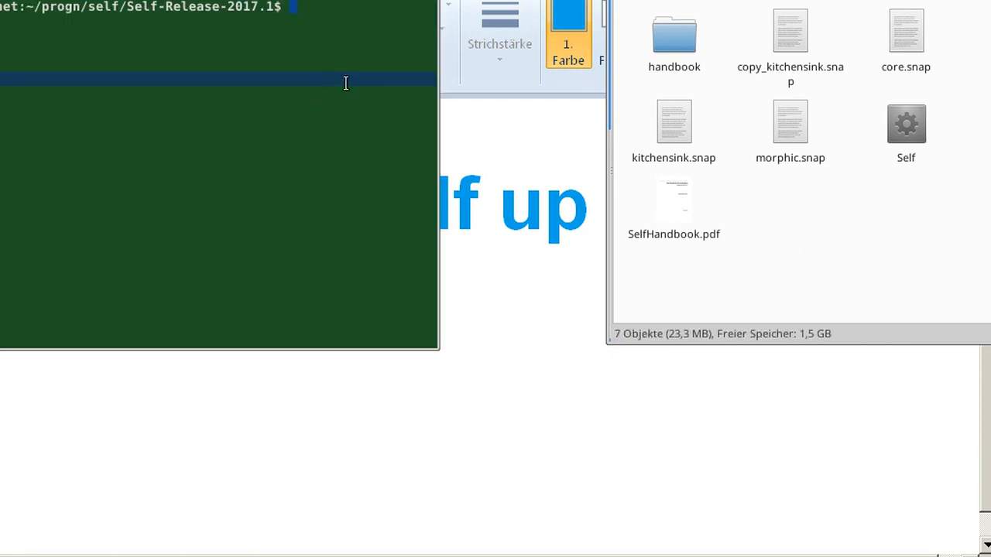
pyautogui.write('Self')
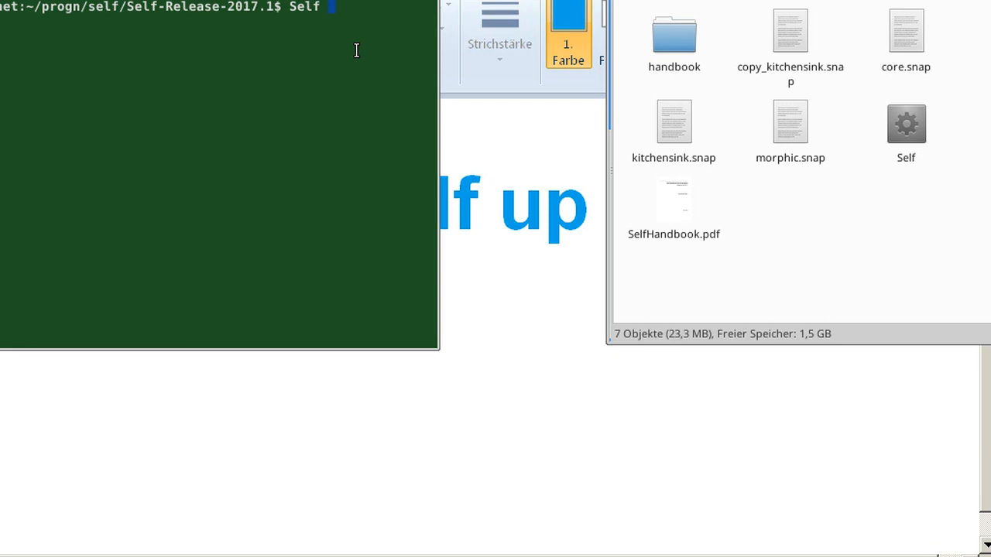
pyautogui.write('-s')
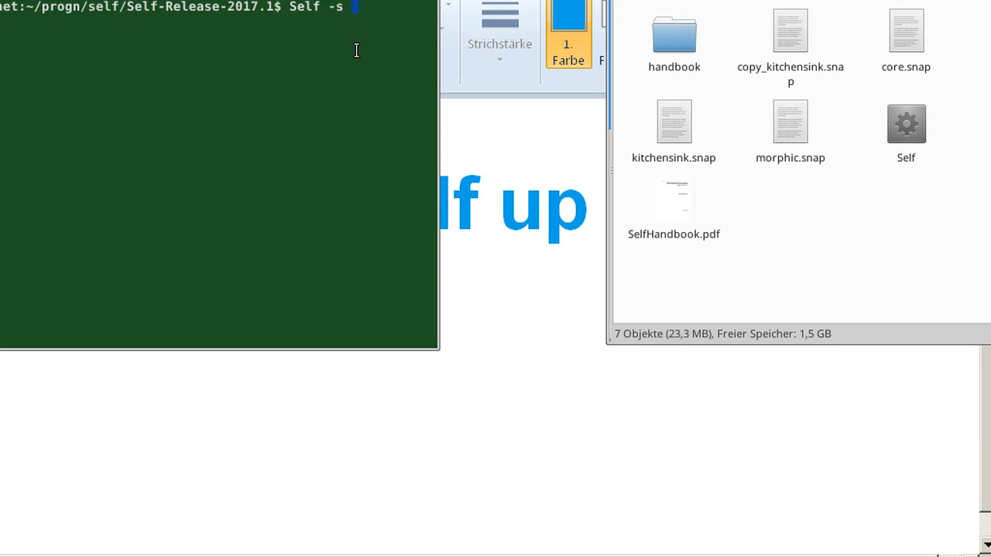
pyautogui.write('copy_kitche')
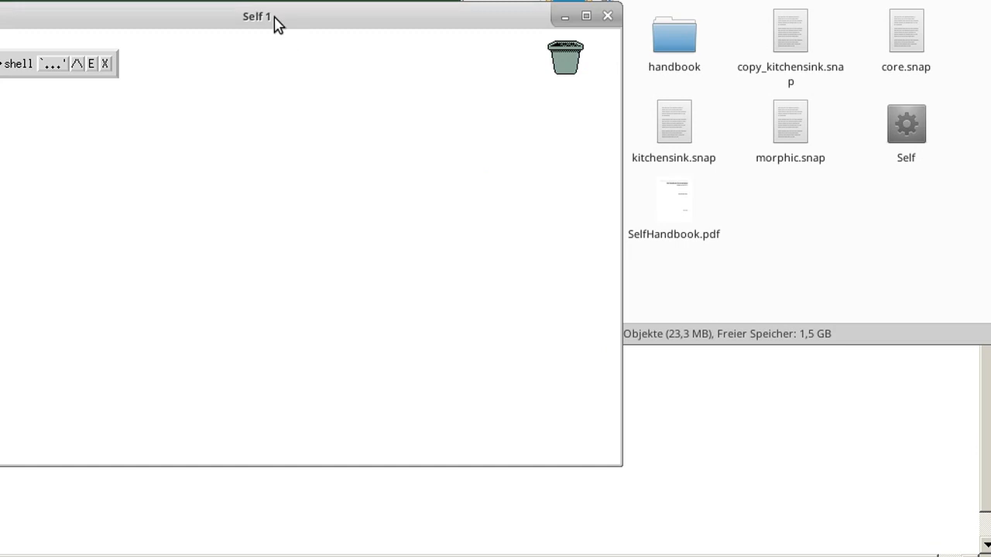
# Widen the Self 1 world window and evaluate () in the shell with Get it
pyautogui.moveTo(257, 16); pyautogui.dragTo(323, 17)
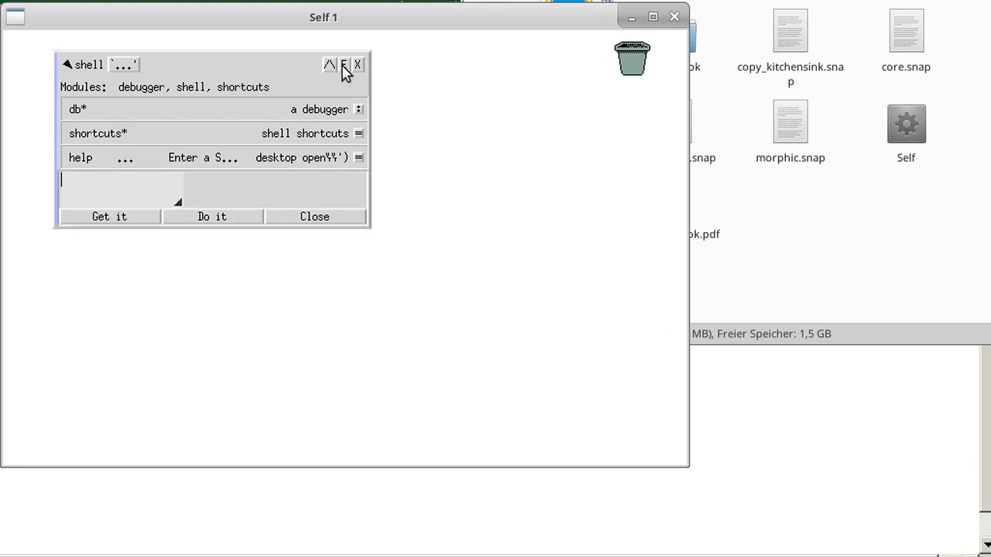
pyautogui.write('()')
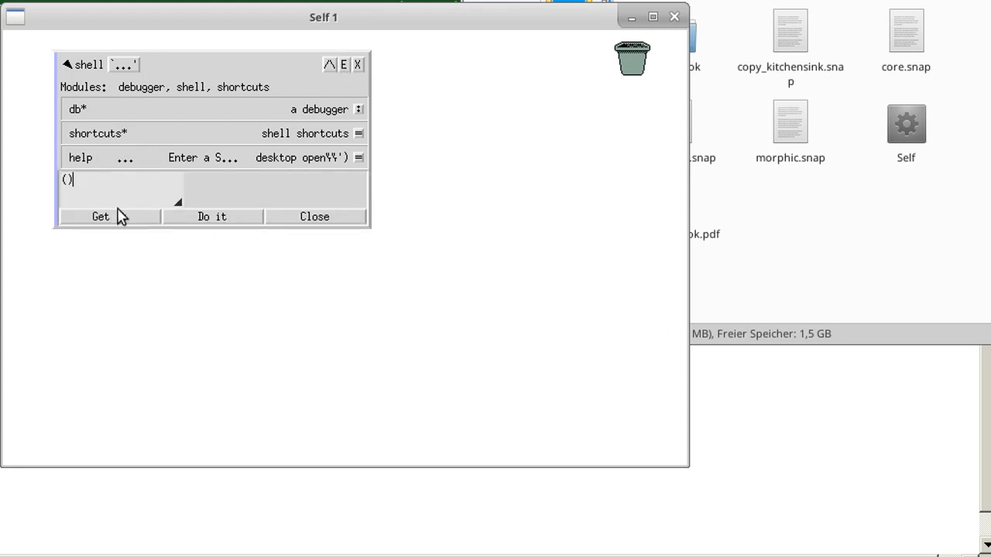
pyautogui.click(99, 217)
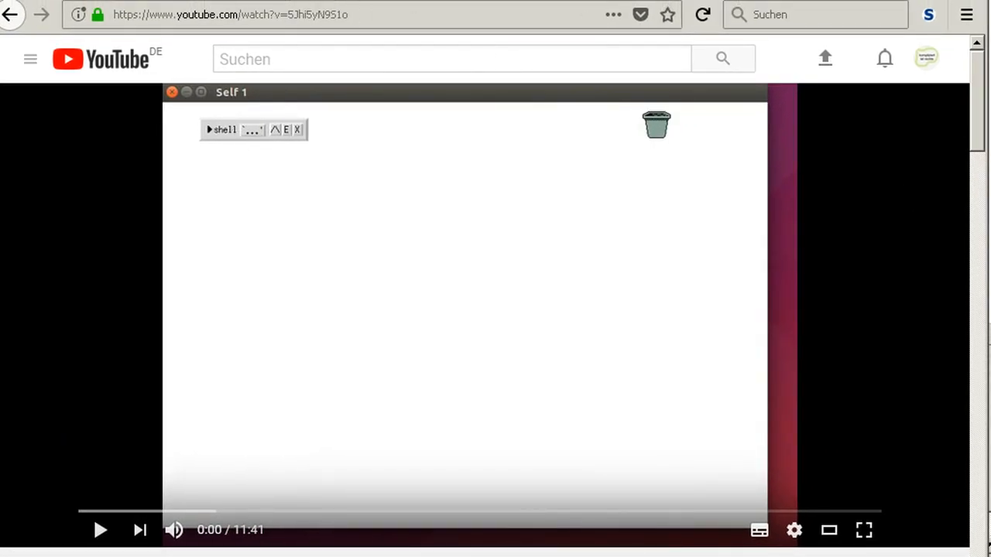
pyautogui.moveTo(505, 395)
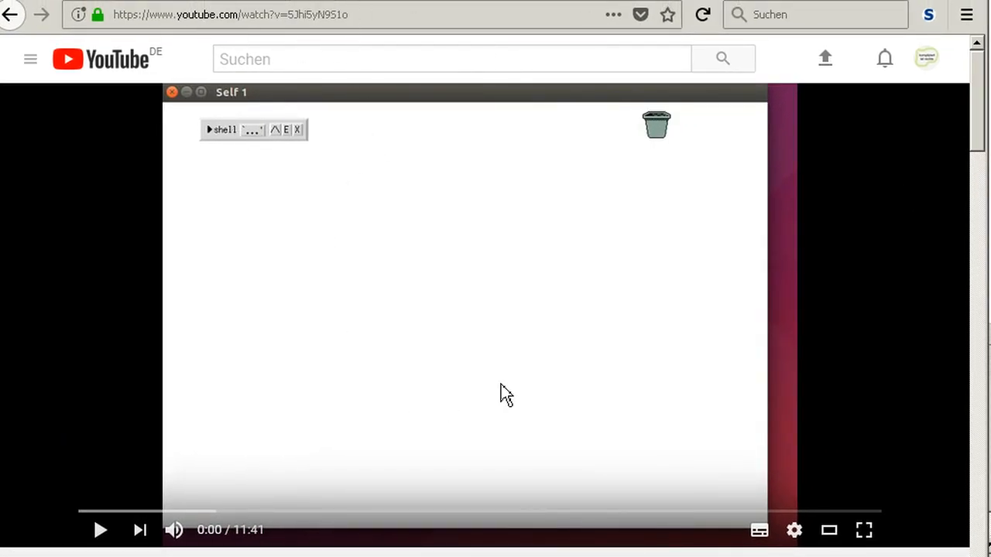
# Scroll the YouTube page to show the 'Self Demo: Creating a bank account object' title
pyautogui.scroll(-3)
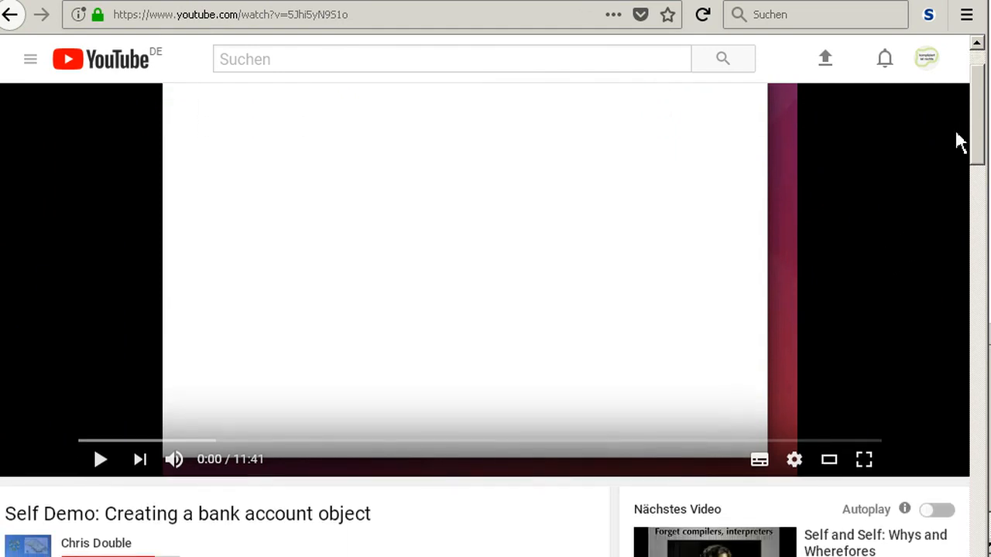
pyautogui.moveTo(277, 482)
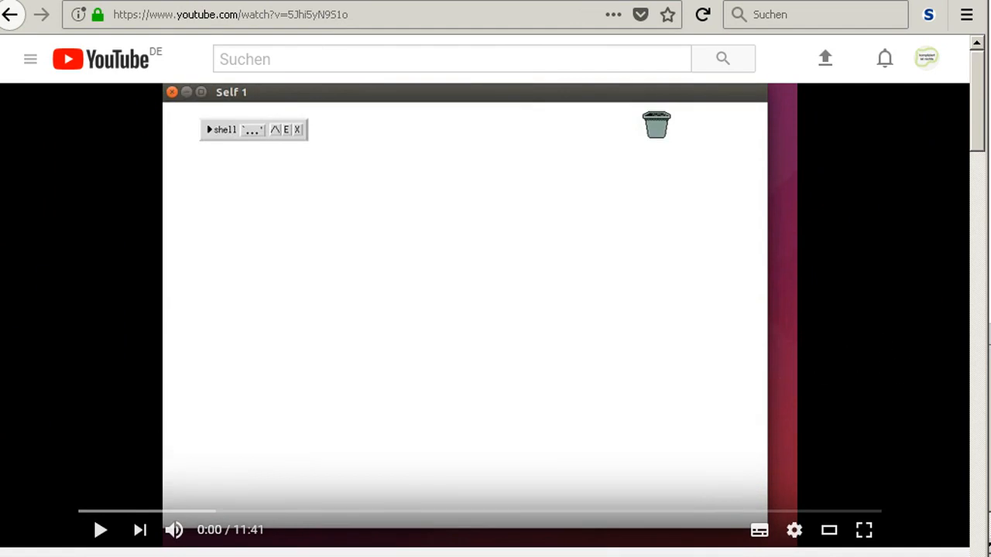
pyautogui.moveTo(499, 279)
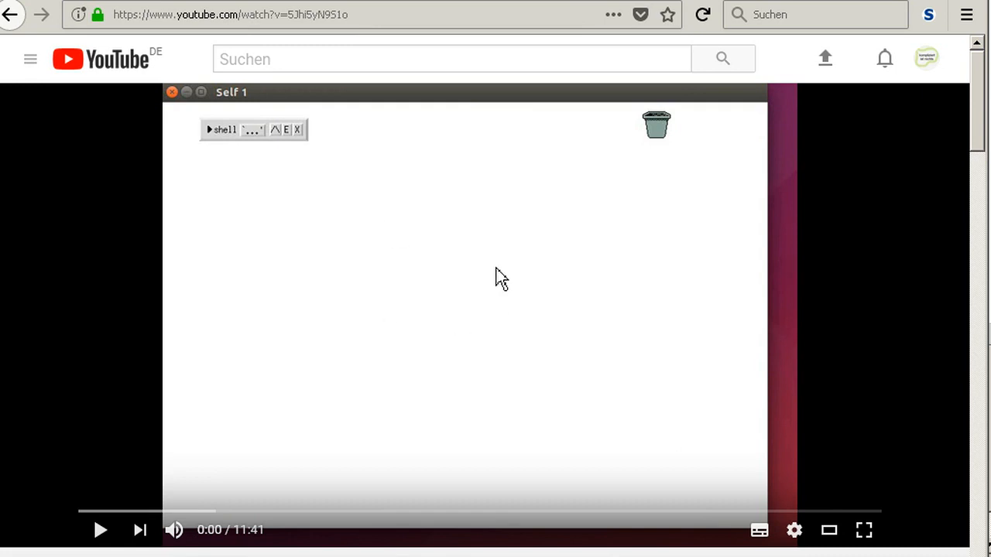